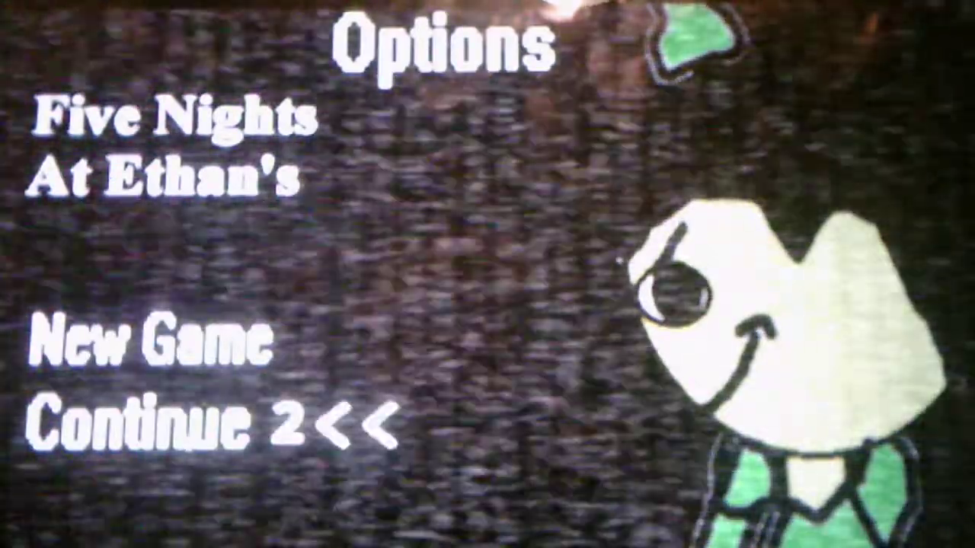
- Resume the saved second night from the title screen's Continue option
{"action": "left_click", "coordinate": [137, 430]}
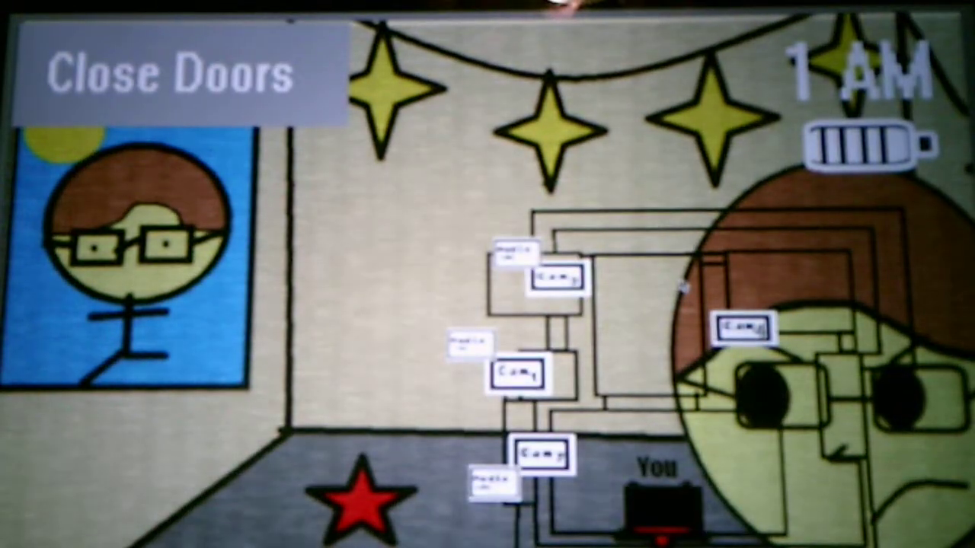
{"action": "left_click", "coordinate": [558, 283]}
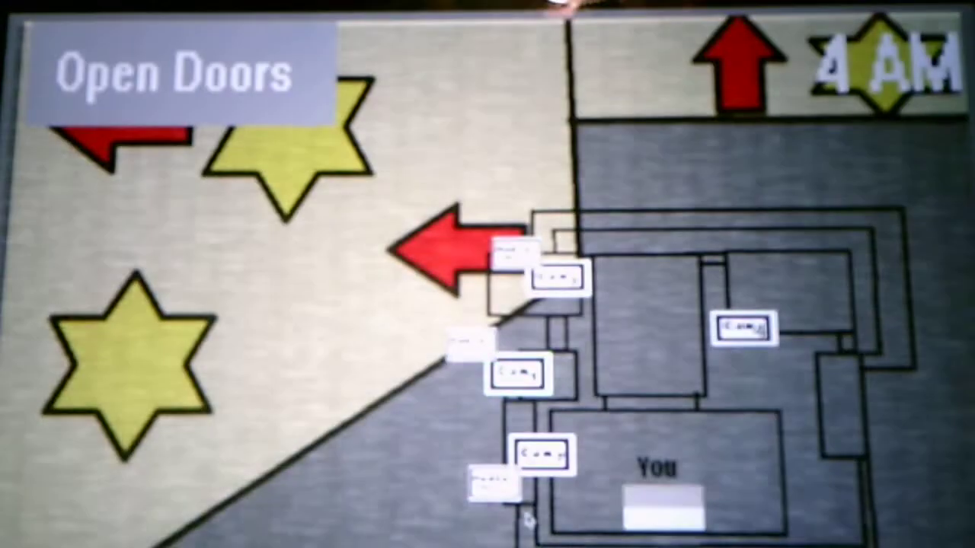
- Switch to another room's camera on the map at 4 AM with the doors closed
{"action": "left_click", "coordinate": [520, 388]}
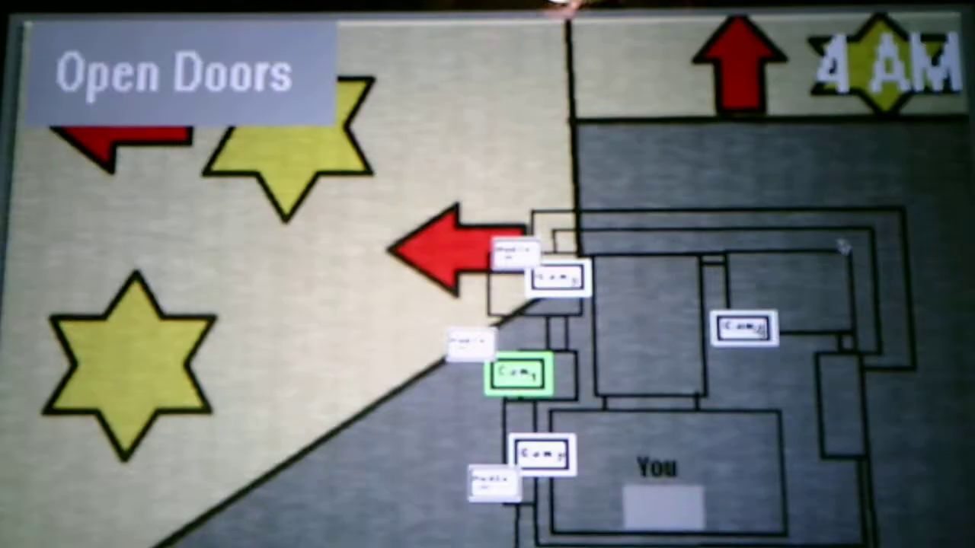